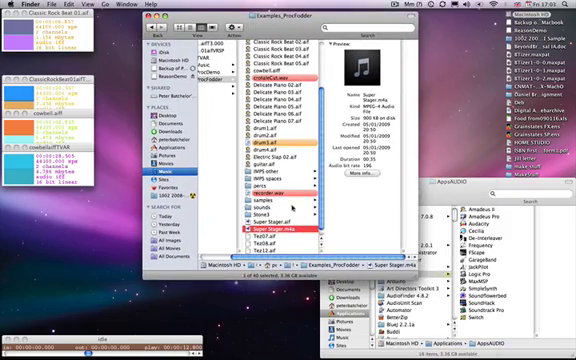
# Load the Super Stage Air sound file into SoundHack
pyautogui.click(280, 214)
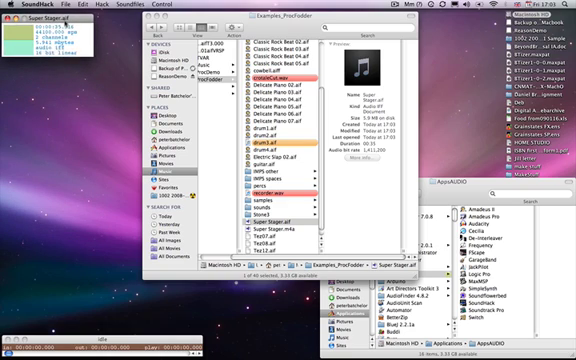
# Bring up the Phase Vocoder settings for the Super Stage Air sound
pyautogui.click(100, 6)
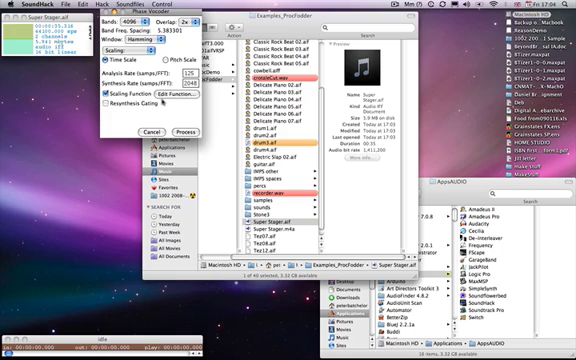
pyautogui.click(180, 96)
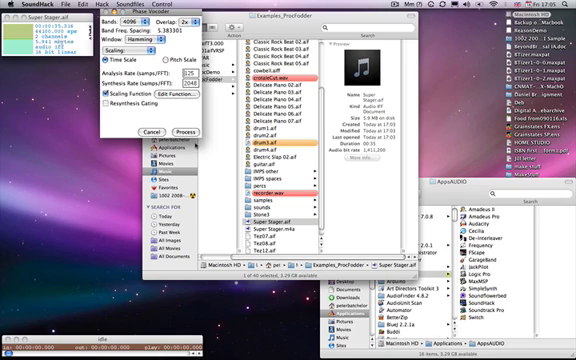
pyautogui.click(192, 20)
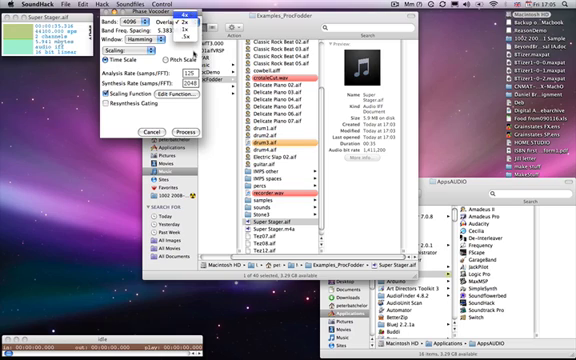
# Process the time-varied phase vocoder and save the phasey output file
pyautogui.click(180, 132)
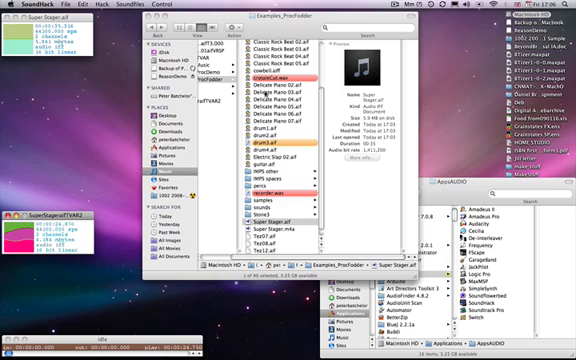
pyautogui.moveTo(288, 176)
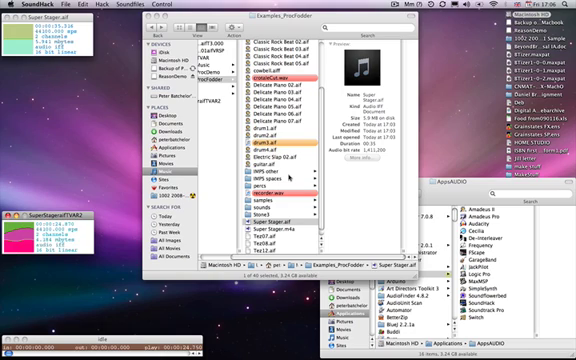